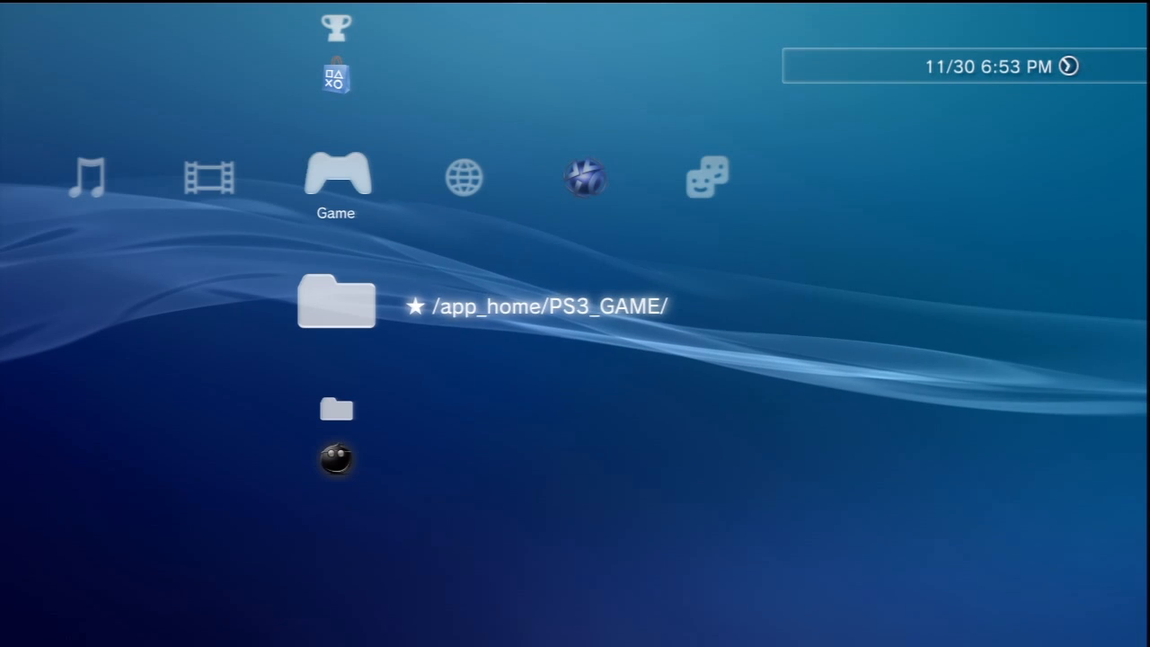
pyautogui.scroll(-3)
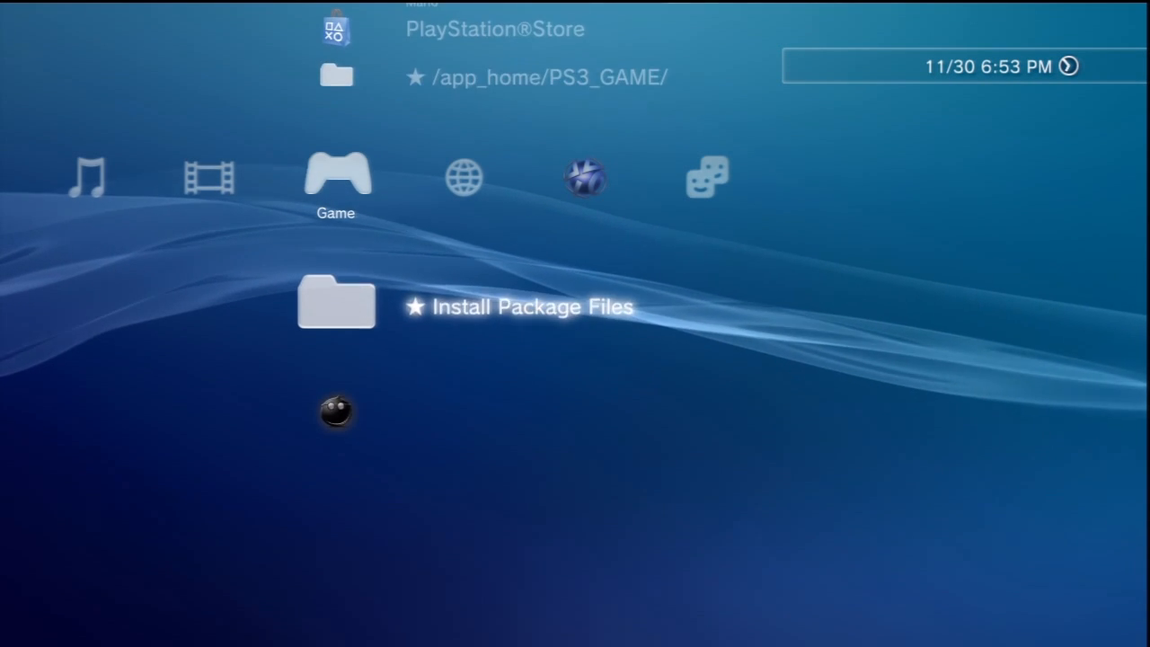
pyautogui.scroll(-3)
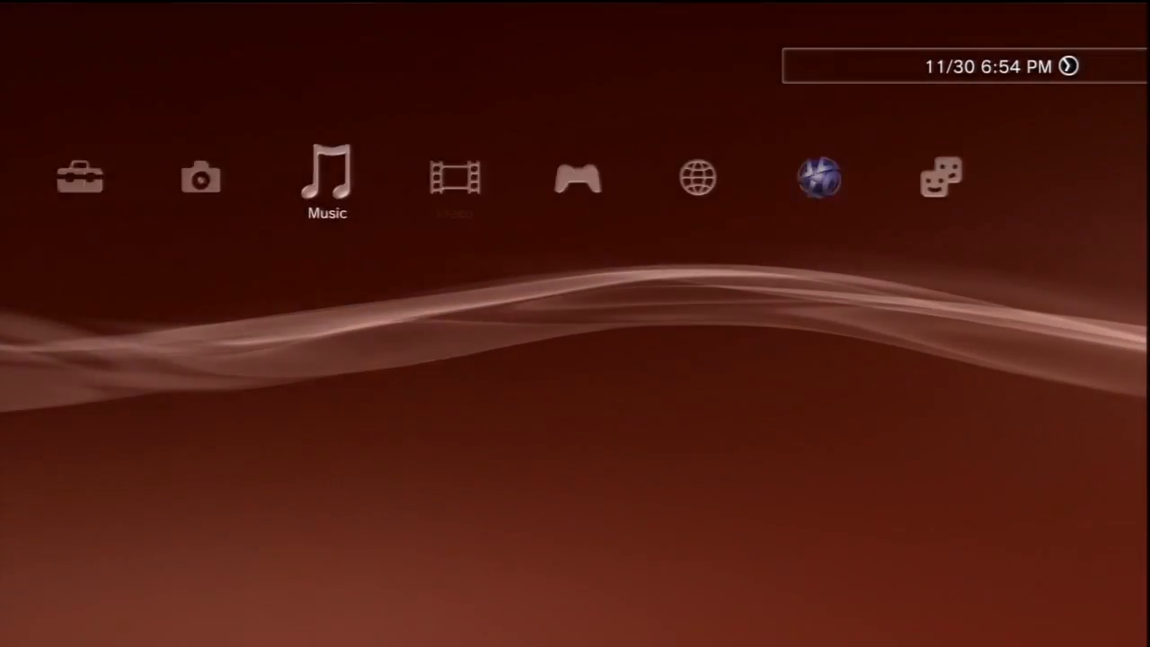
pyautogui.hscroll(-3)
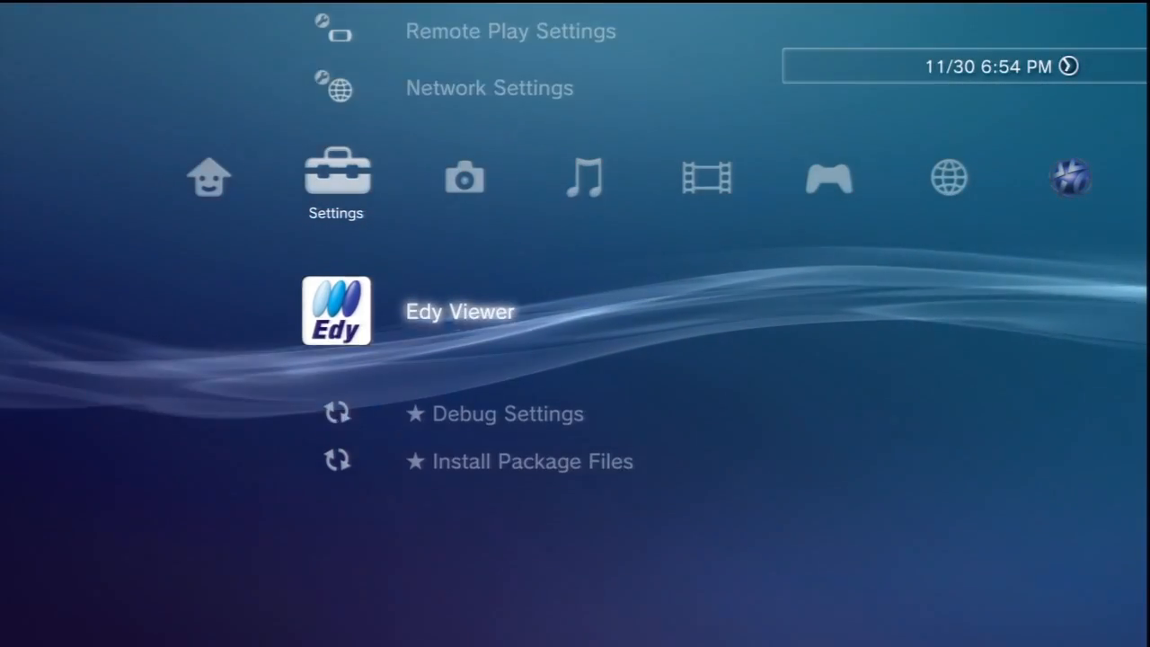
pyautogui.scroll(-3)
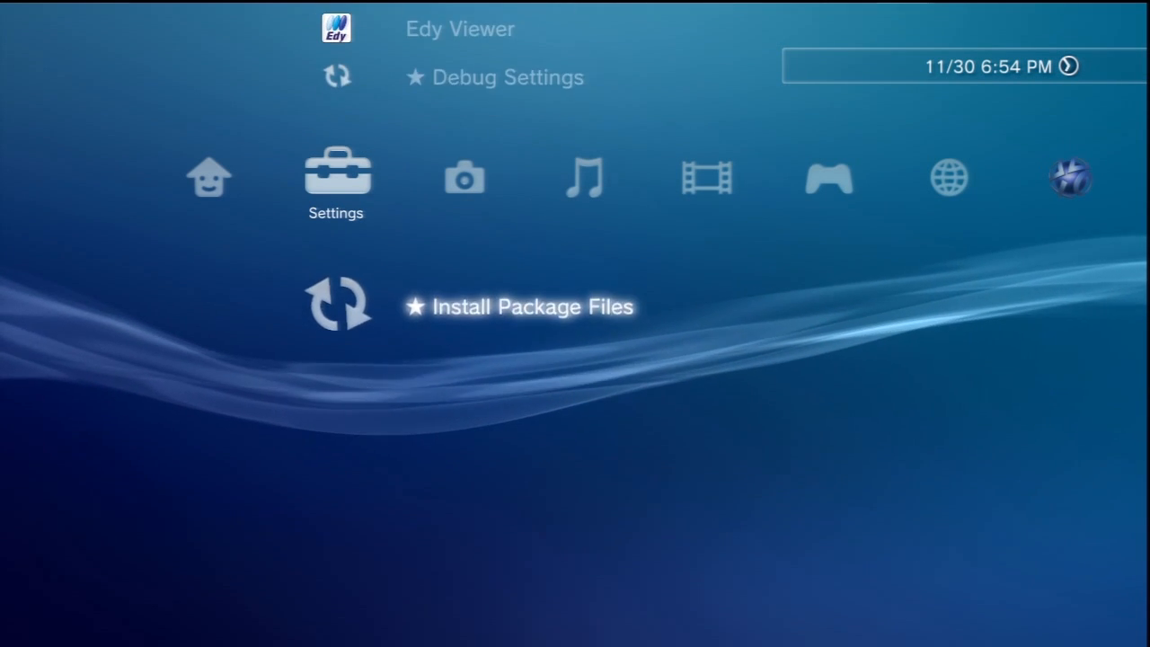